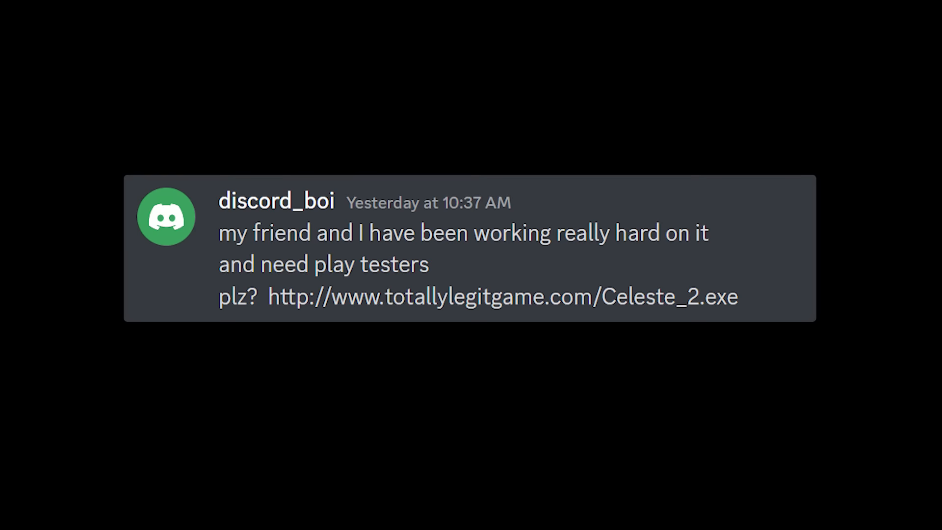
- Enter the totallylegitgame.com Celeste_2 download URL and close IDA's version information dialog
{"action": "type", "text": "https://www.totallylegitgame.com/Celeste_2.ex"}
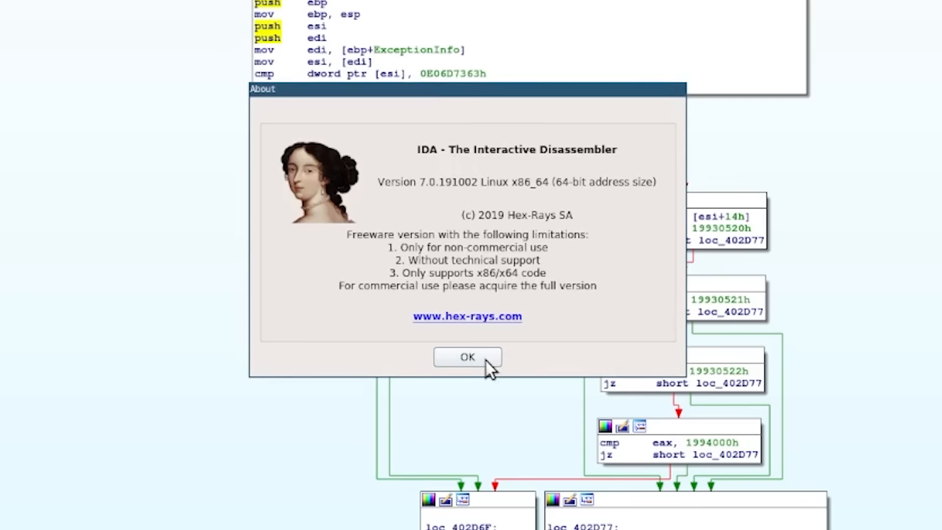
{"action": "left_click", "coordinate": [467, 357]}
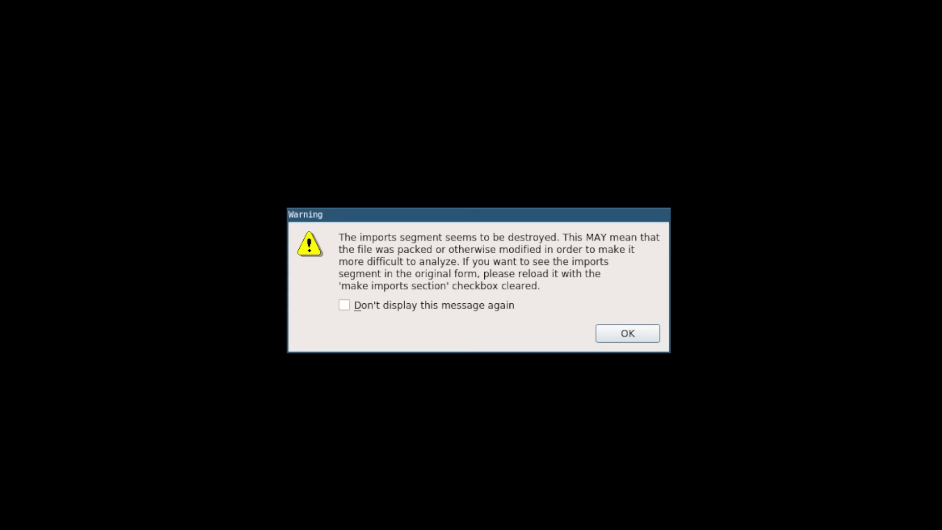
- Dismiss the destroyed-imports warning, browse the .reloc code, and start an ANY.RUN public task
{"action": "left_click", "coordinate": [626, 333]}
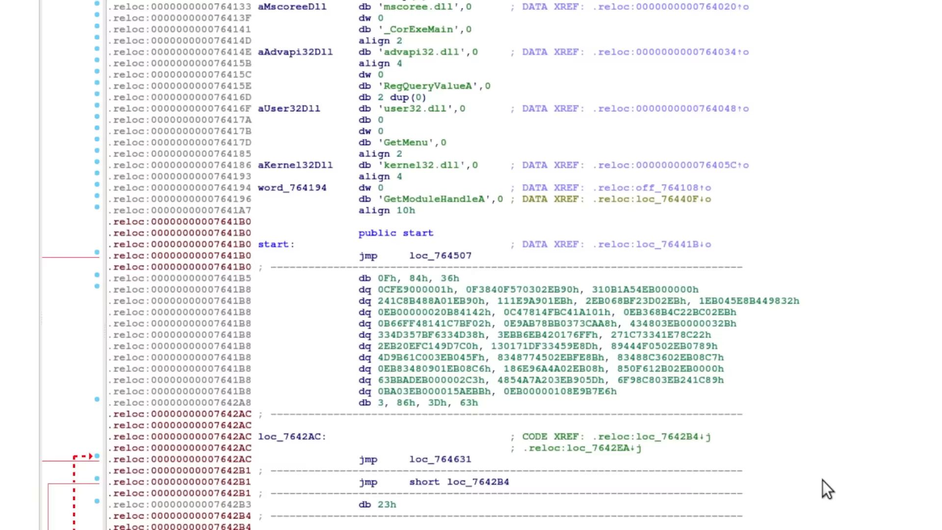
{"action": "scroll", "scroll_direction": "down", "scroll_amount": 3}
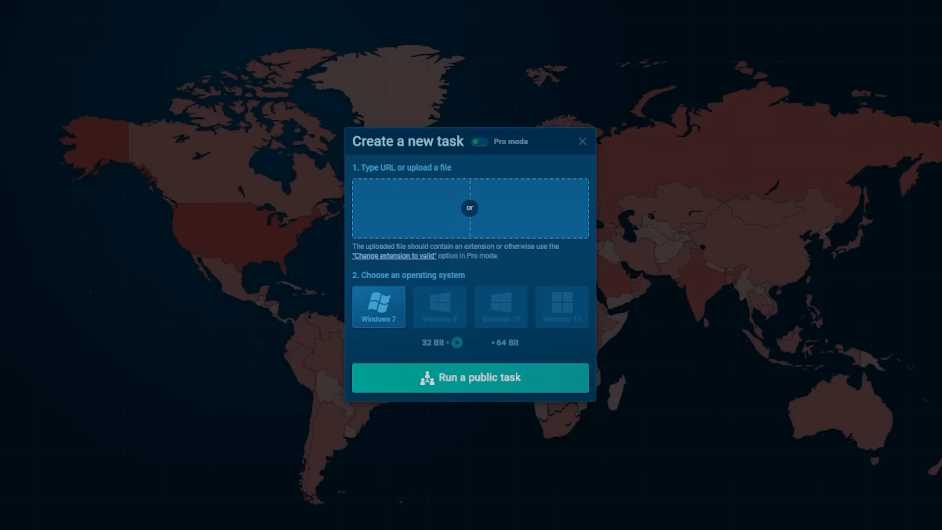
{"action": "left_click", "coordinate": [469, 377]}
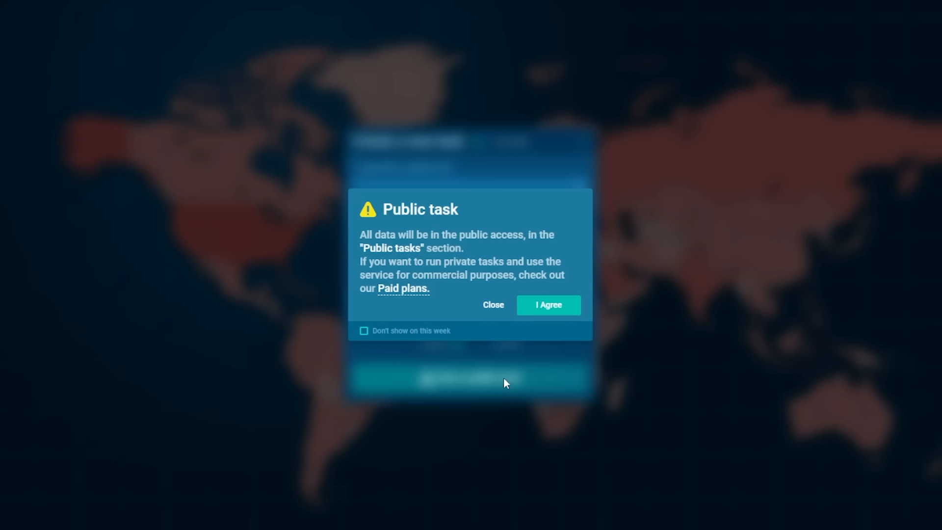